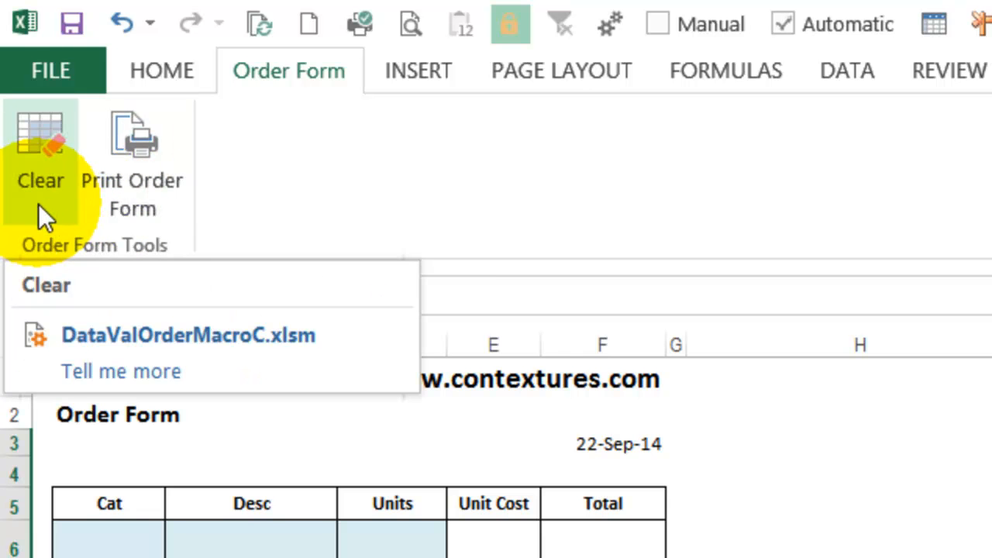
mouse_move(133, 178)
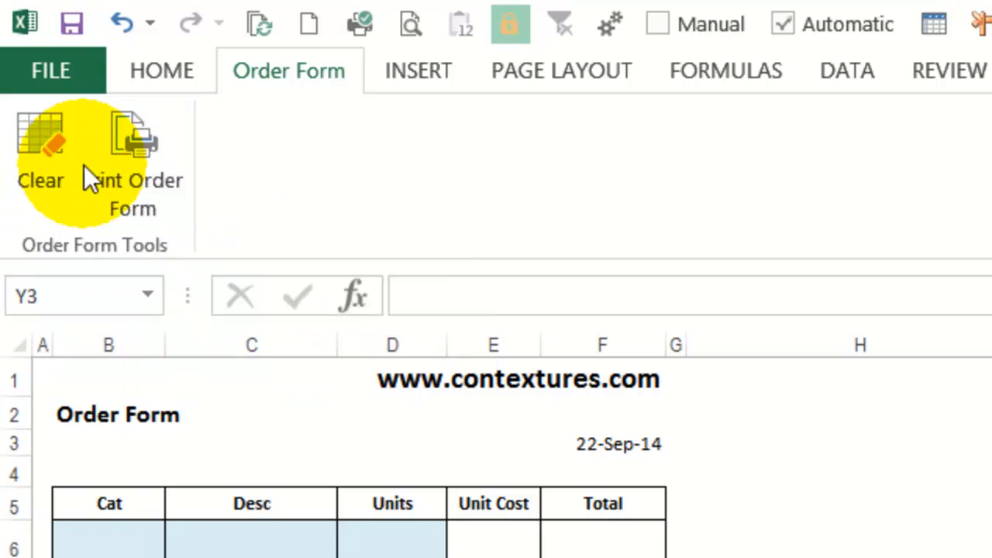
mouse_move(139, 147)
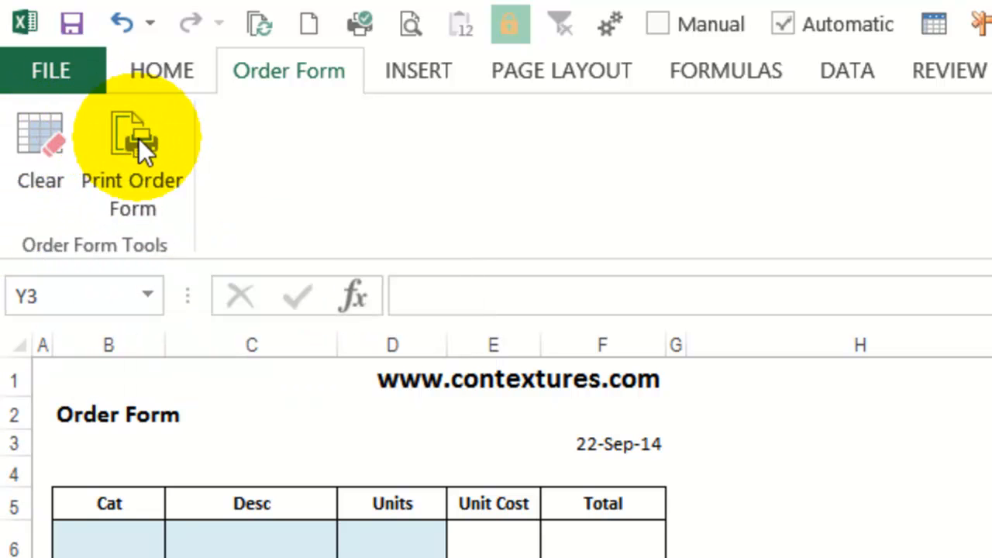
mouse_move(267, 152)
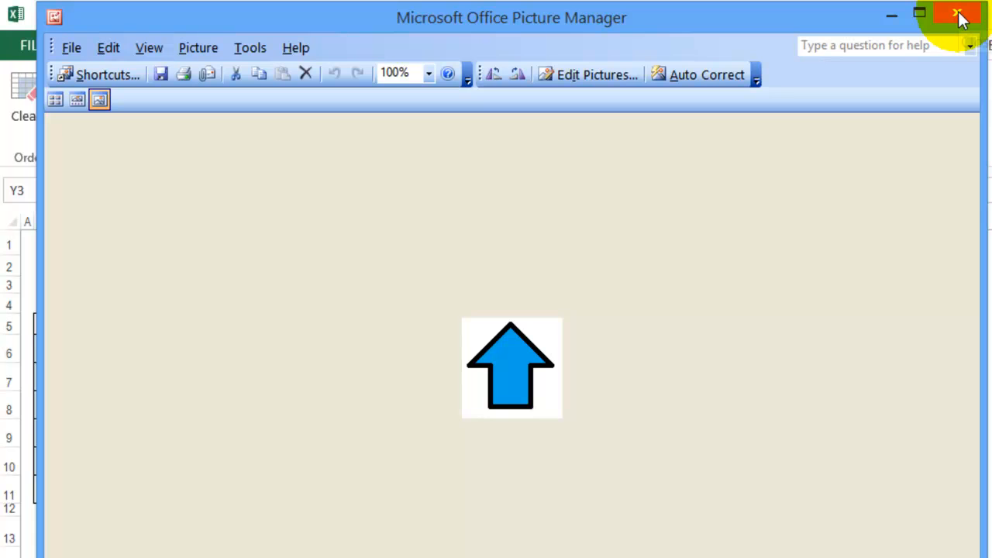
Close the Picture Manager window showing the blue up-arrow, returning to Excel
click(959, 15)
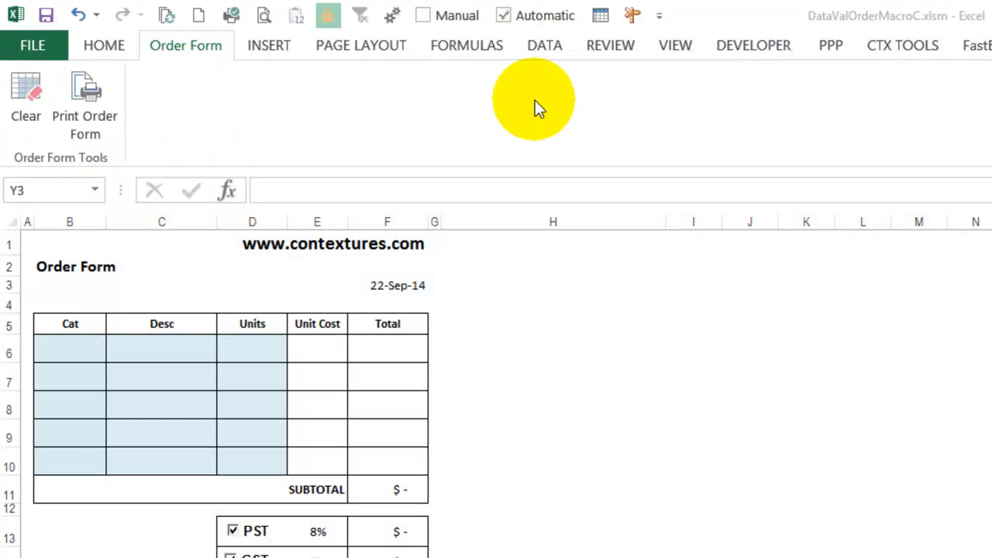
mouse_move(628, 86)
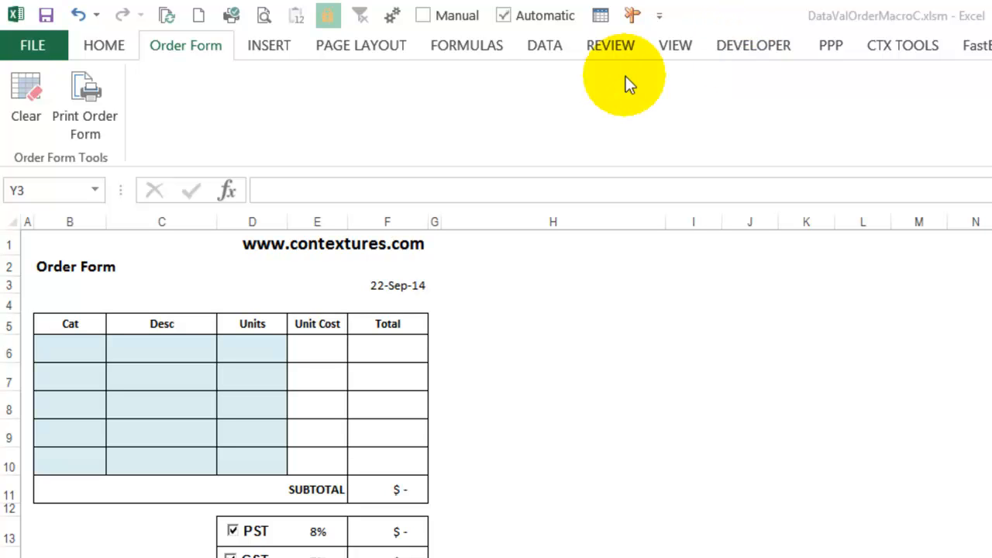
click(753, 45)
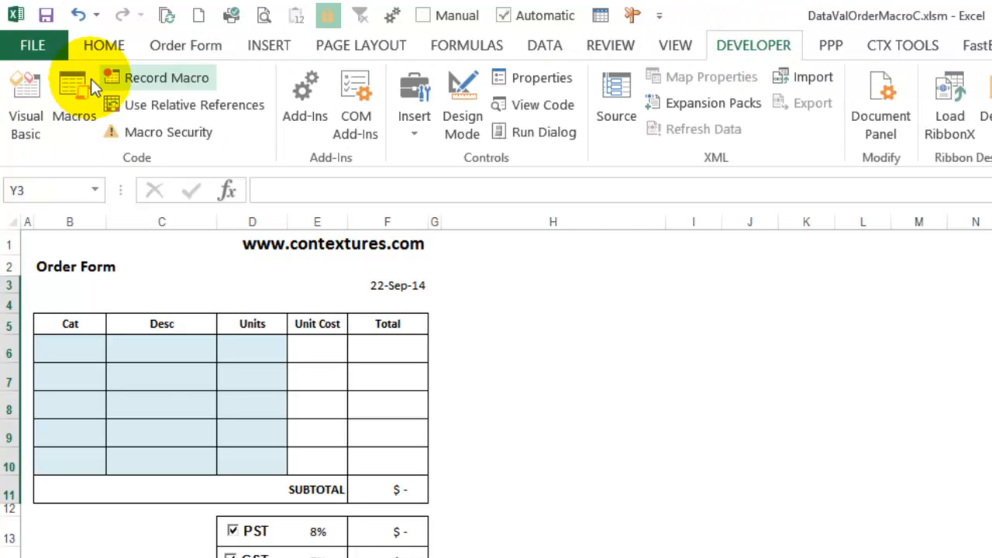
click(24, 100)
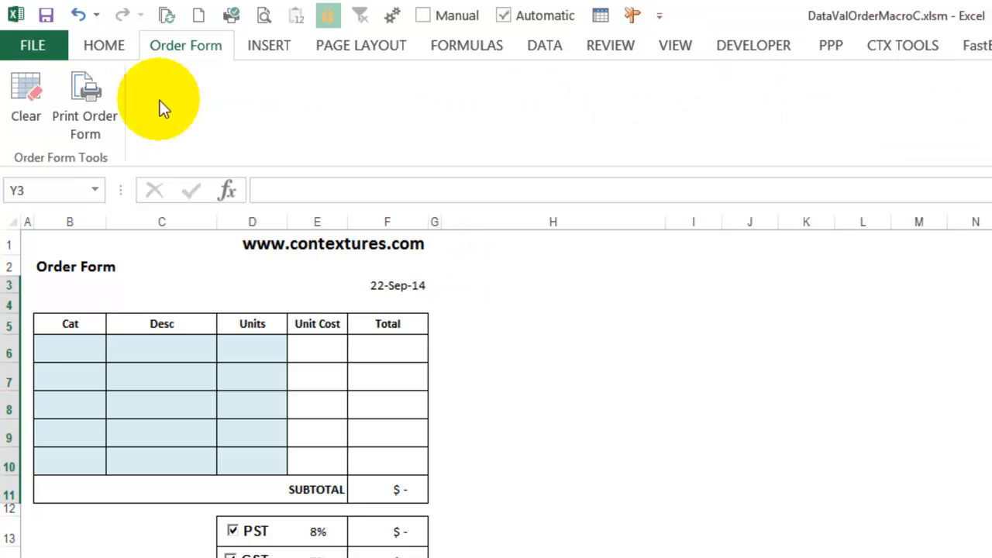
mouse_move(156, 102)
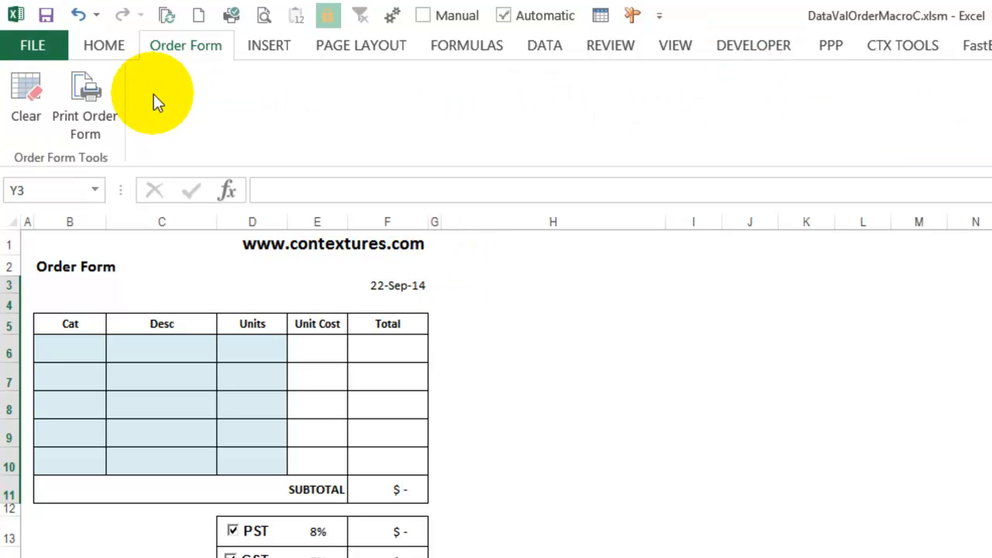
mouse_move(169, 70)
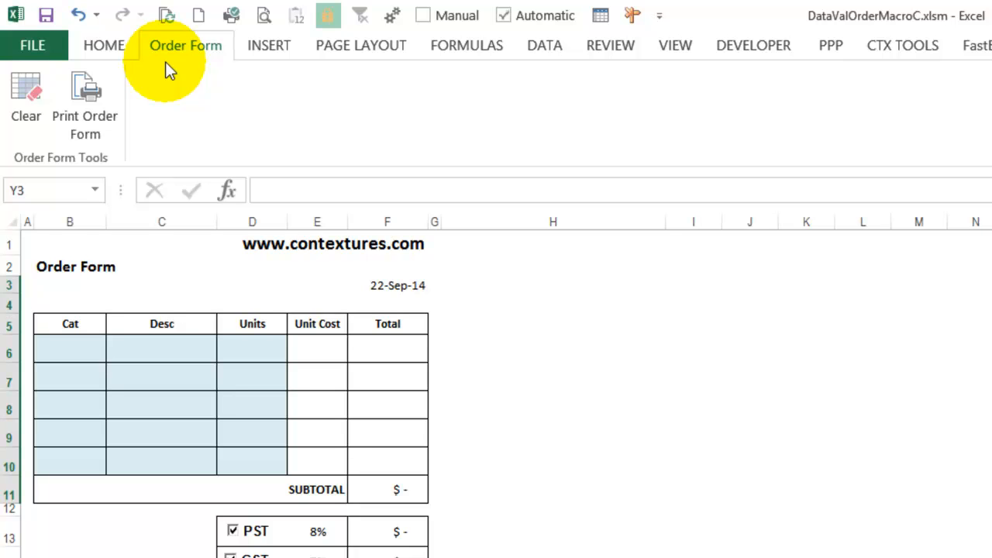
mouse_move(178, 56)
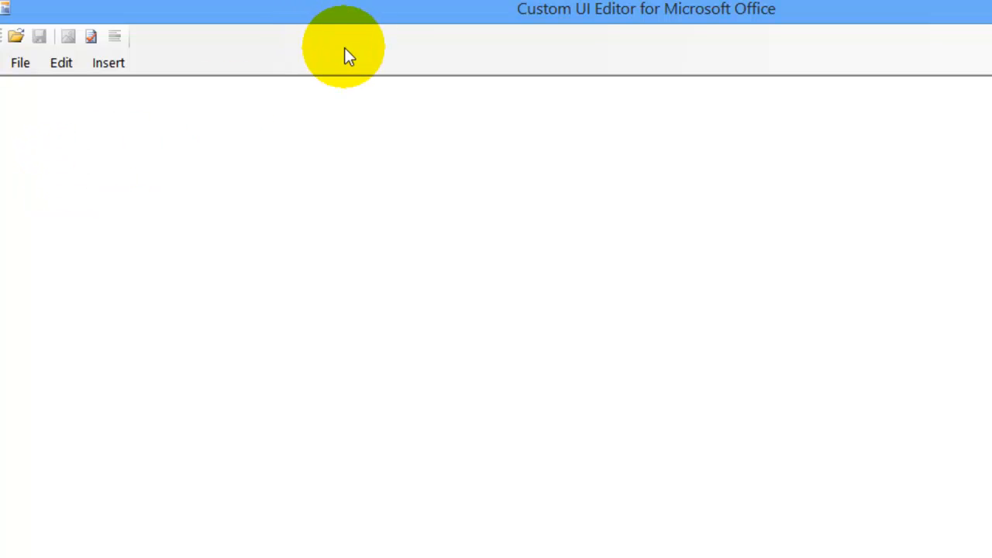
mouse_move(23, 59)
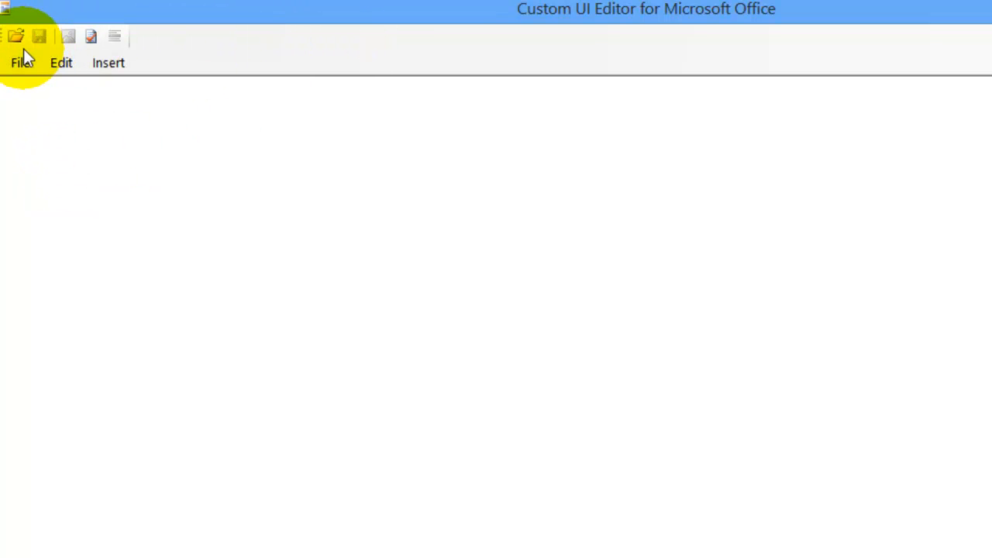
mouse_move(16, 38)
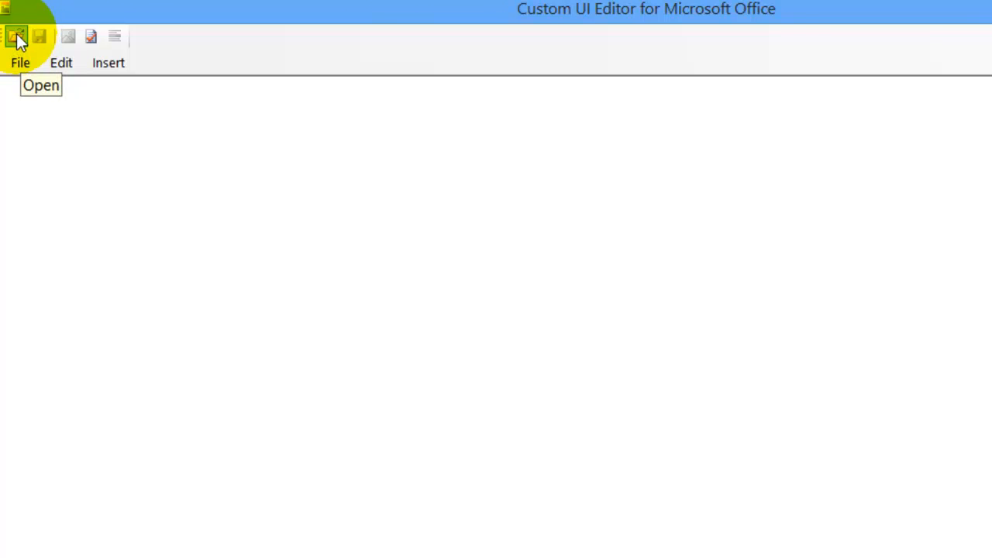
Open DataValOrderMacroC.xlsm in Custom UI Editor to show its customUI.xml ribbon code
click(17, 37)
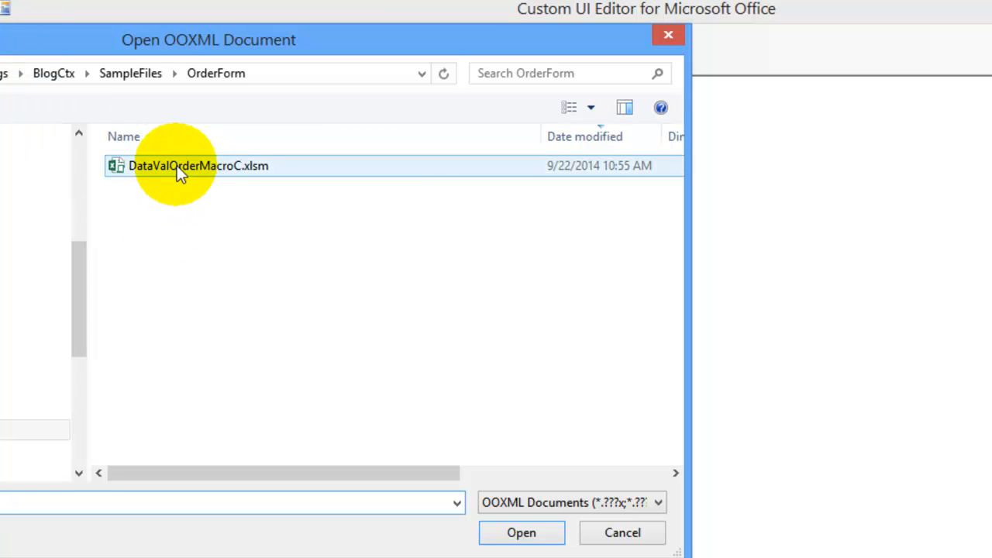
click(521, 533)
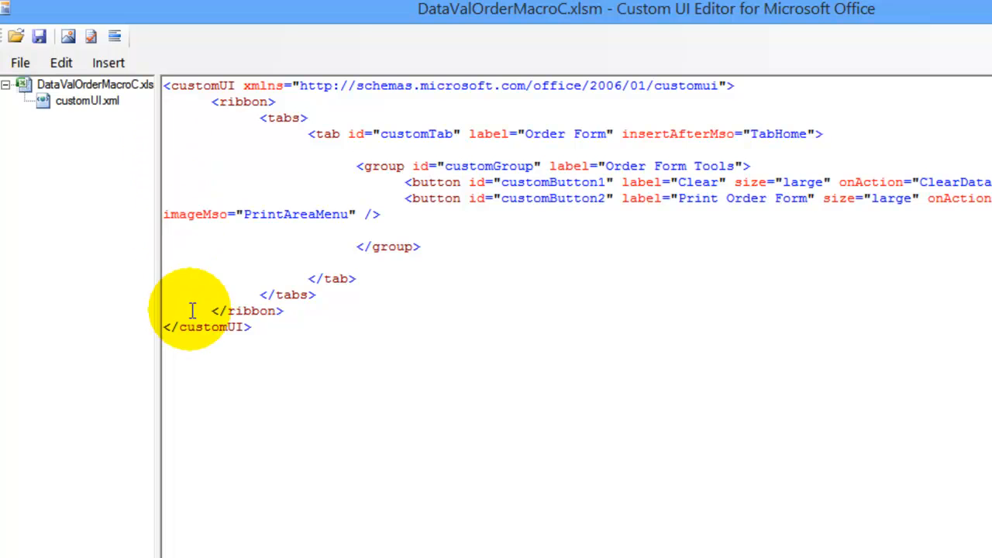
mouse_move(319, 143)
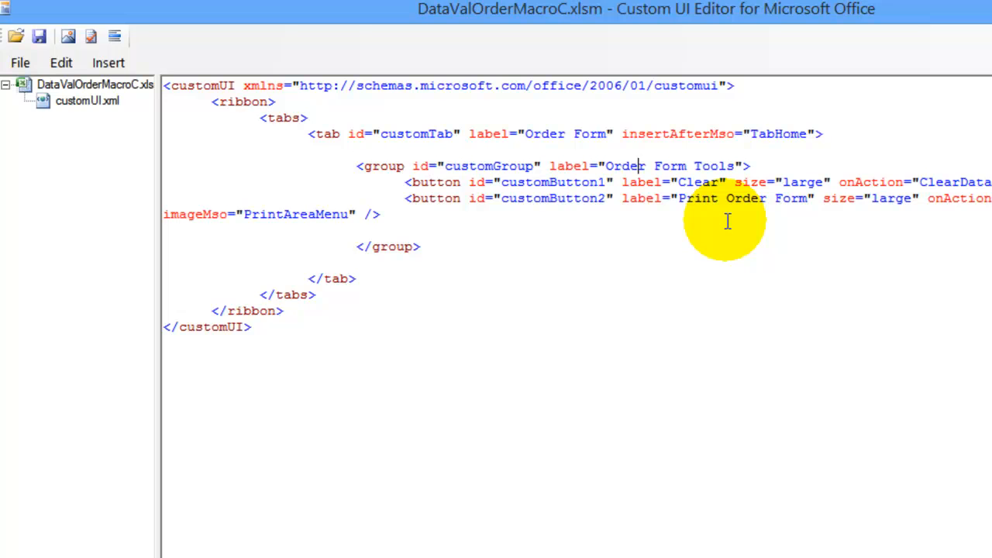
mouse_move(431, 205)
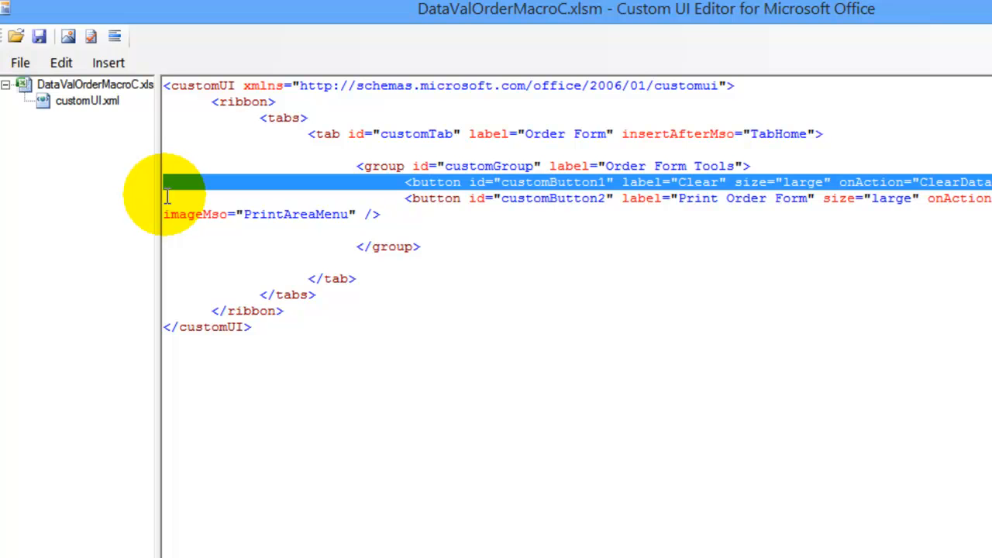
Duplicate the Clear button XML line as customButton3 and relabel it Home
key(ctrl+c)
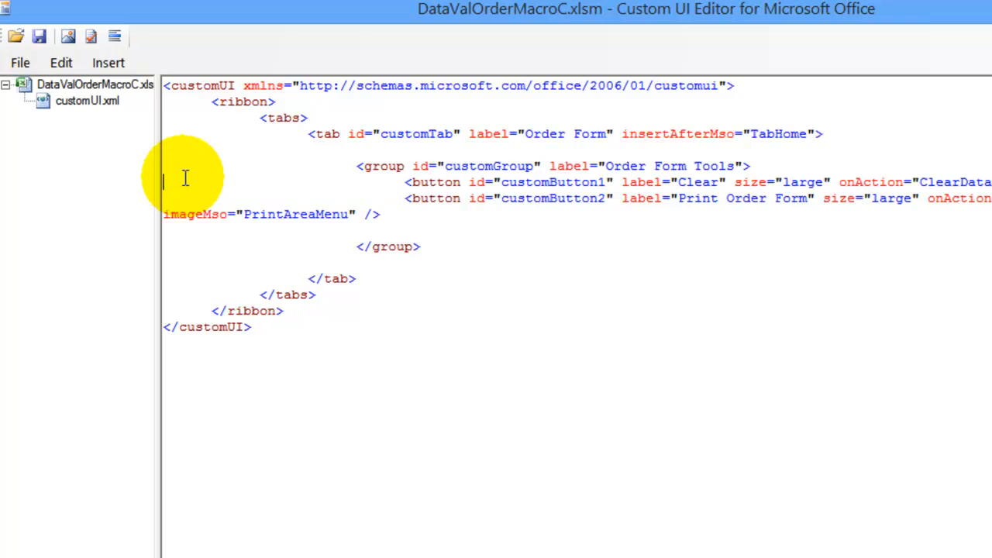
key(ctrl+v)
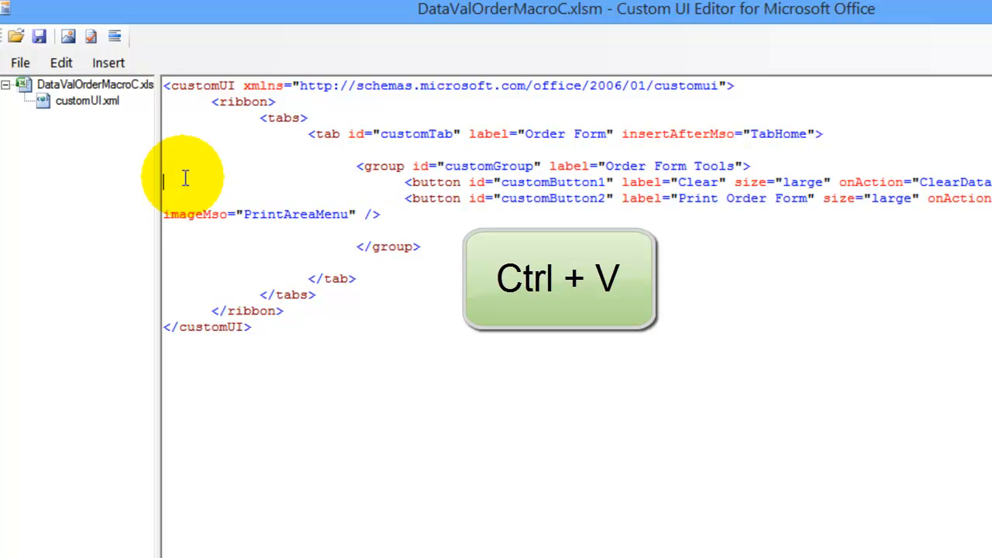
key(ctrl+v)
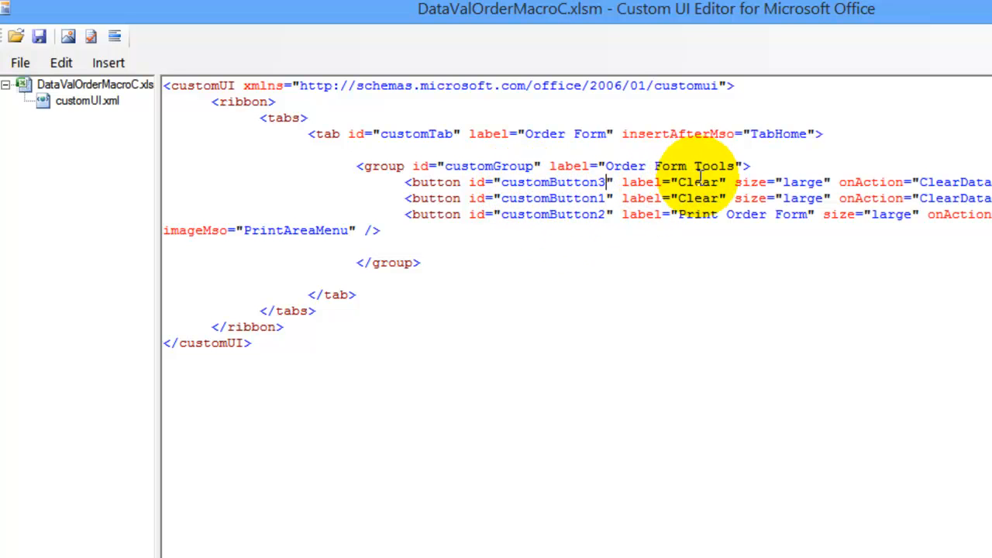
double_click(698, 183)
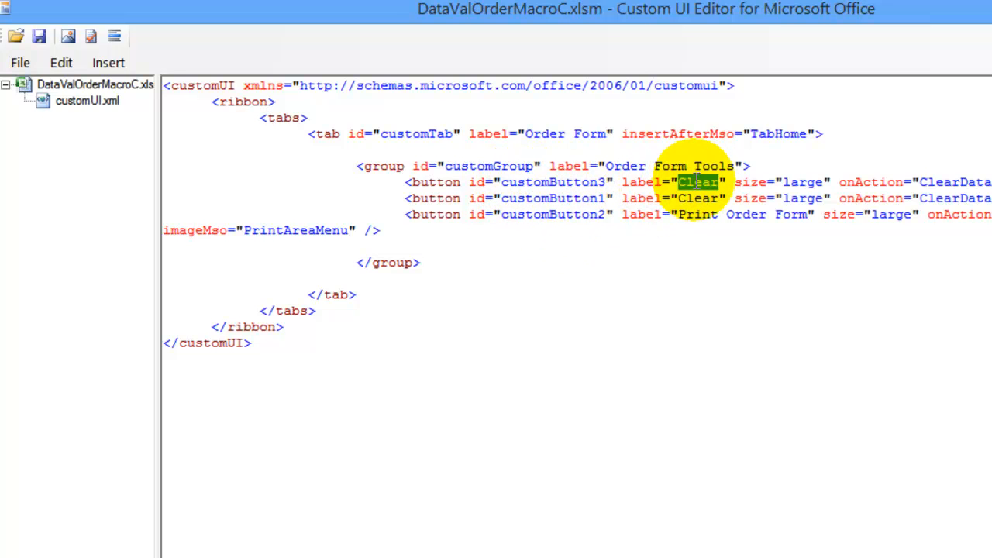
text(Home)
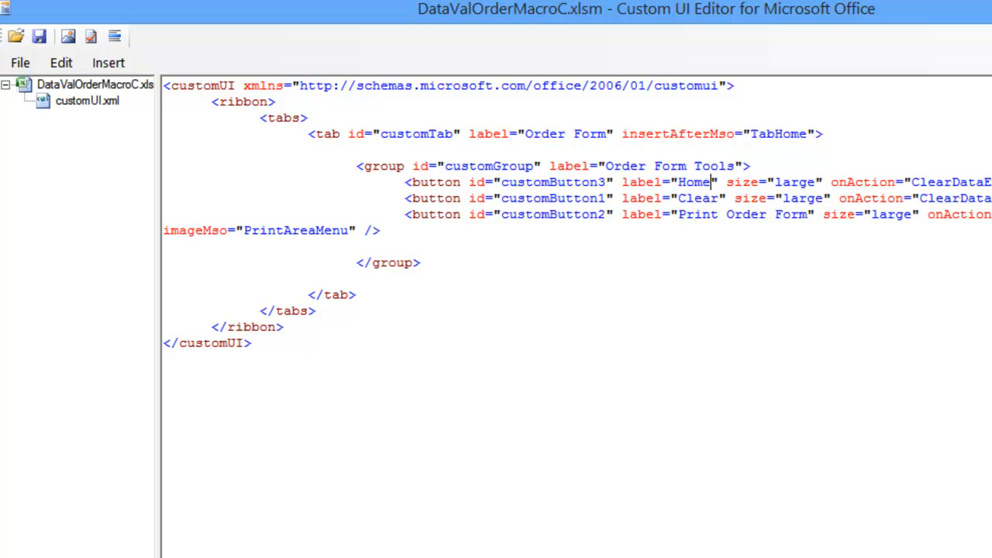
mouse_move(794, 174)
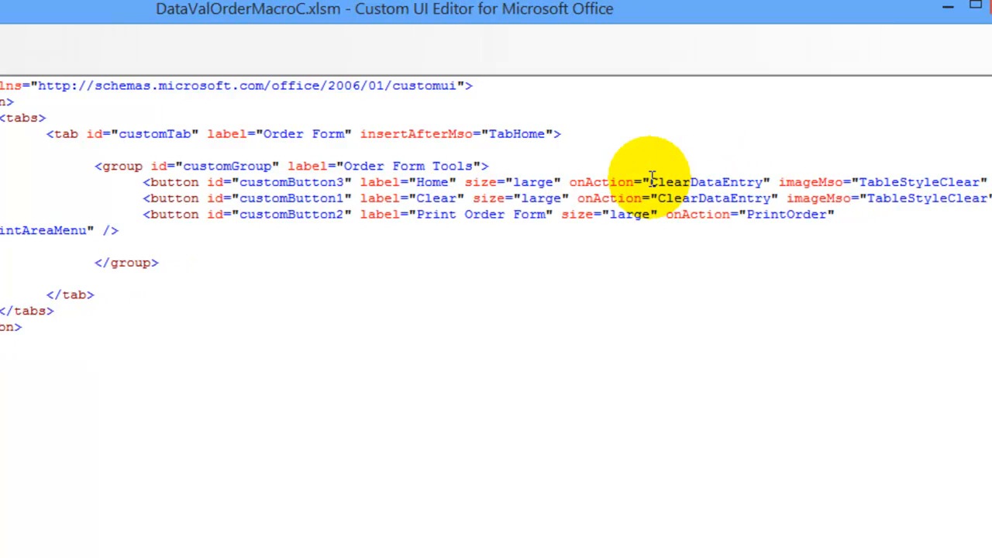
Set the Home button's onAction to GoOrder and its image attribute to ribbonhome
double_click(670, 181)
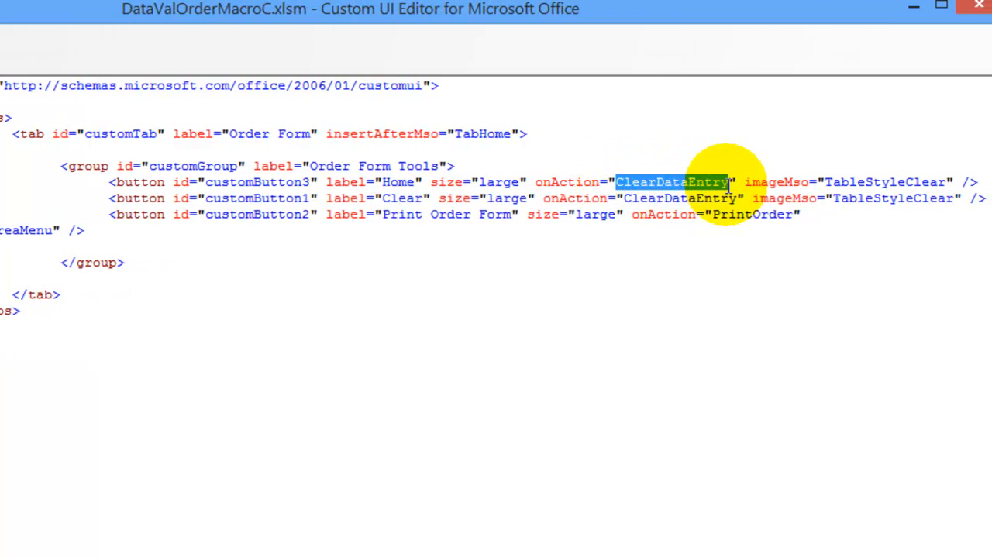
mouse_move(729, 184)
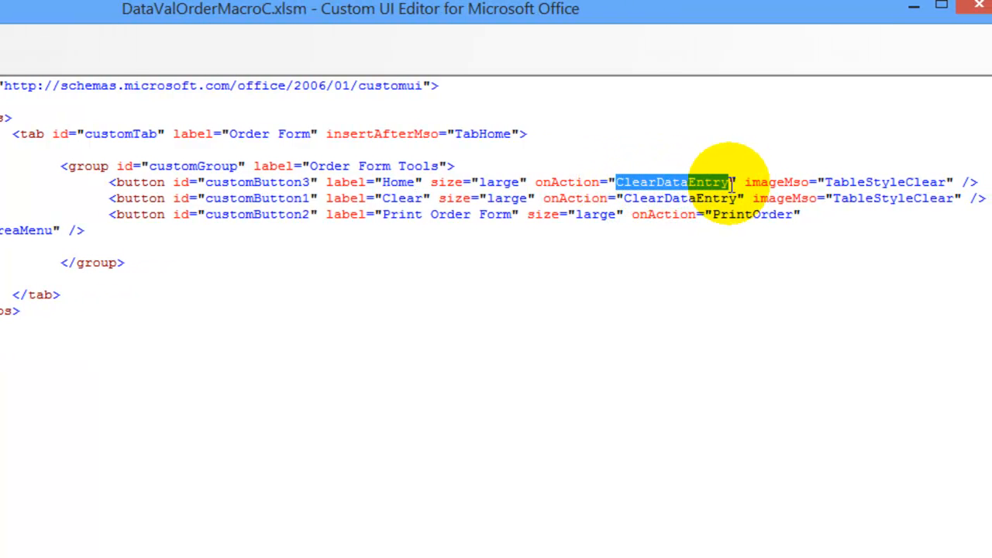
text(GoOrd)
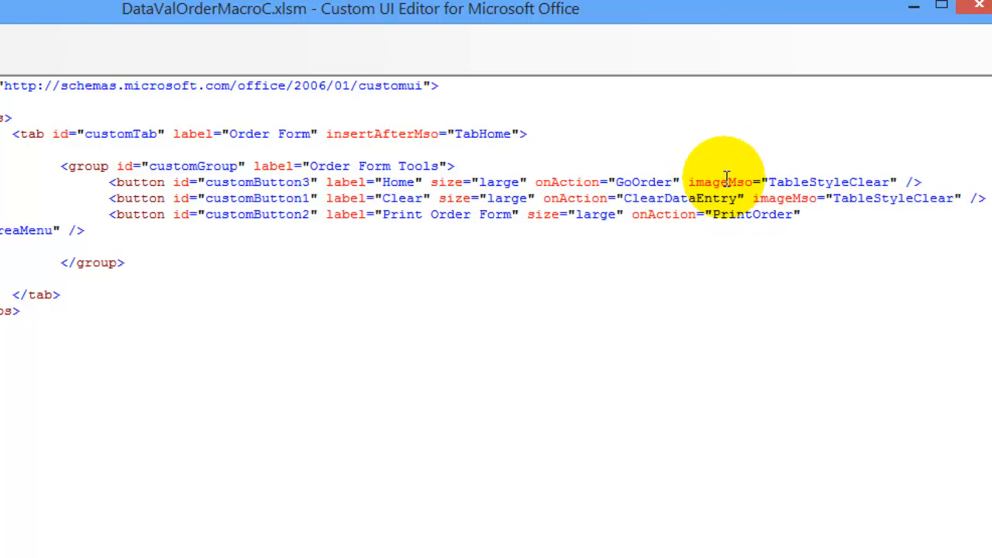
double_click(735, 183)
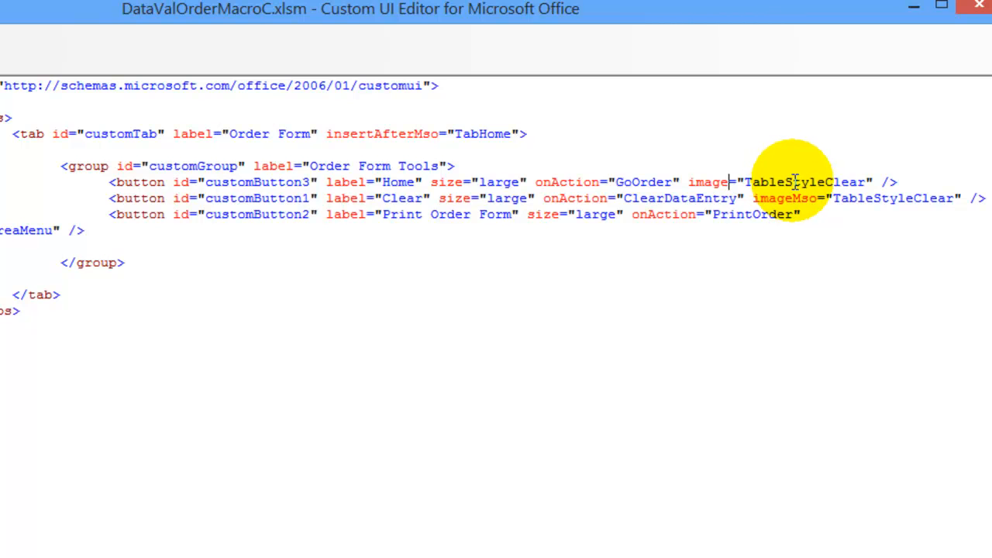
click(794, 183)
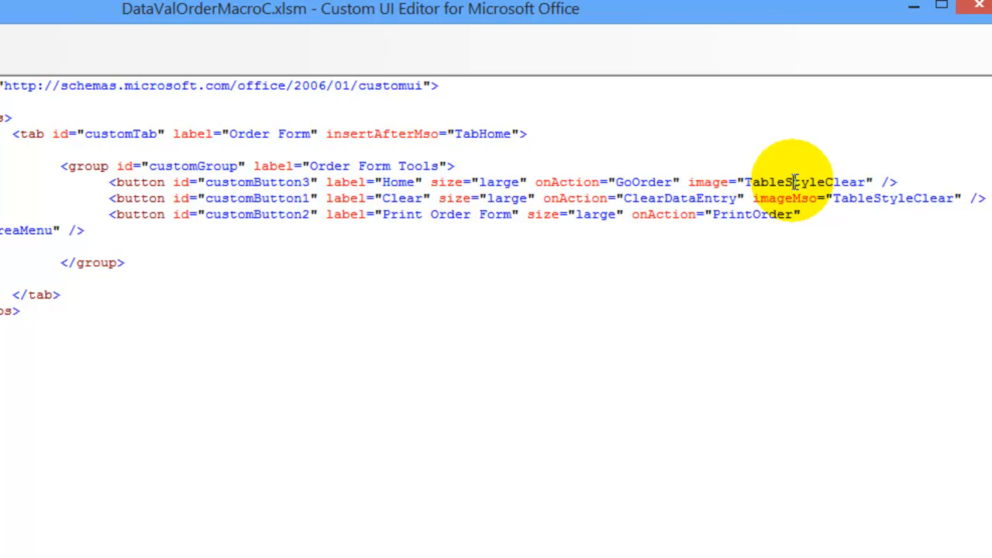
double_click(807, 183)
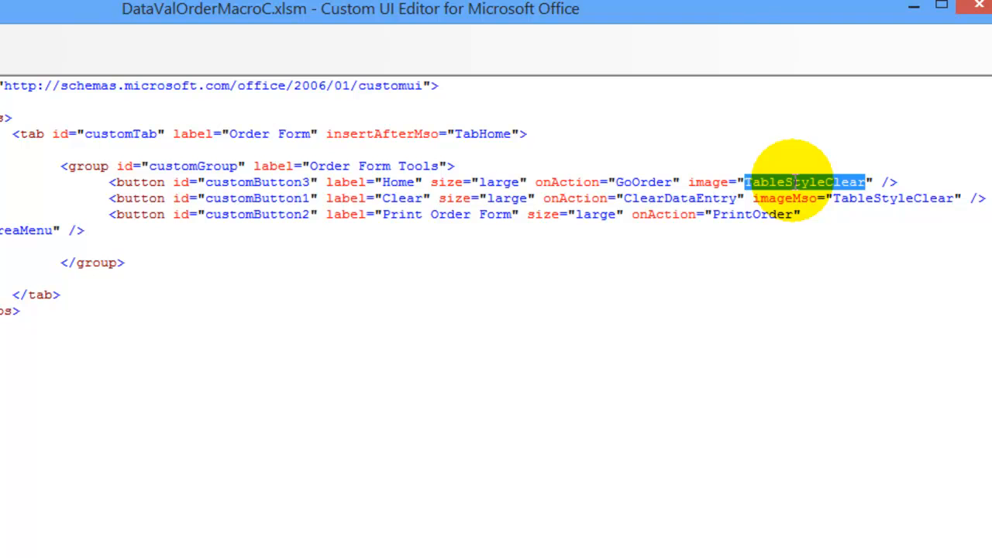
text(rib)
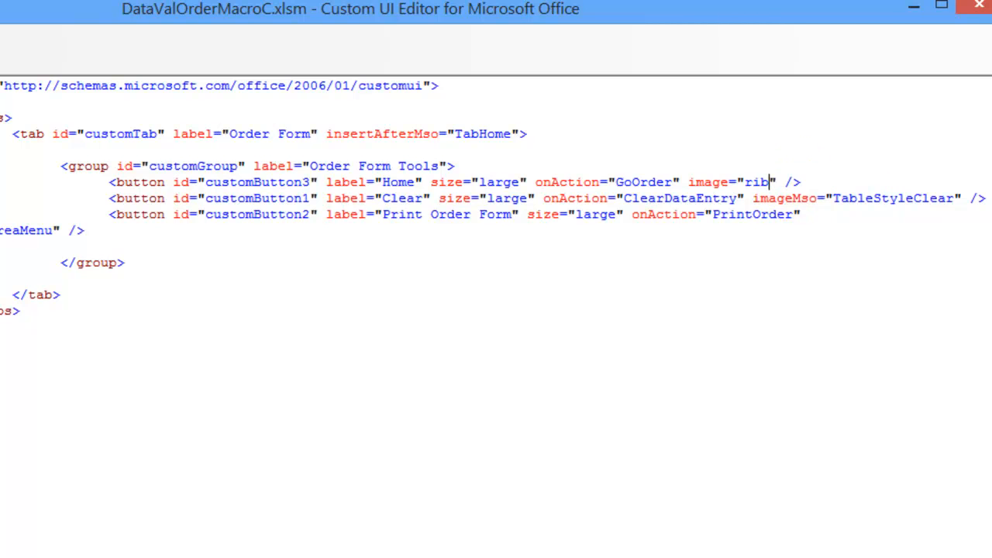
text(bonhome)
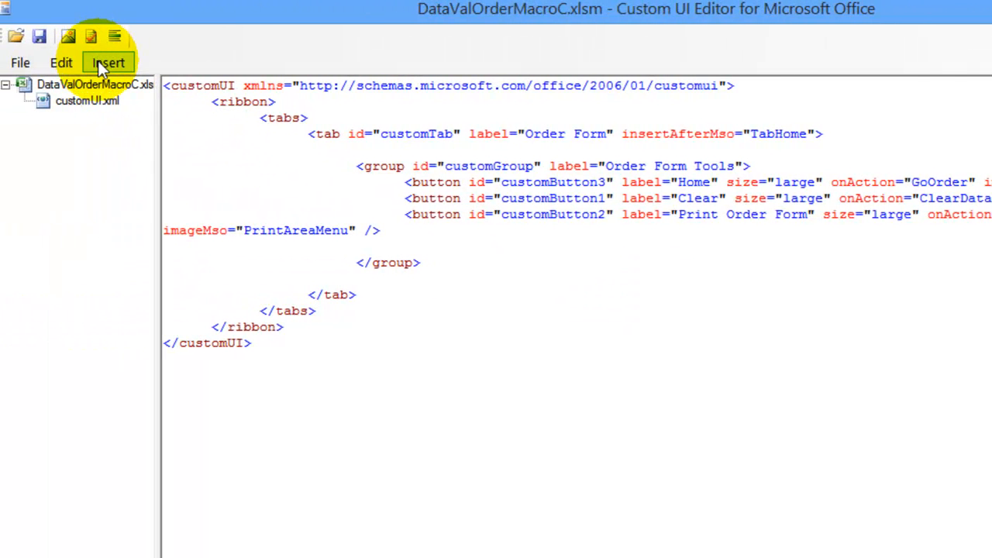
Insert ribbonhome.png from the OrderForm folder as a custom icon via Insert > Icons
click(107, 62)
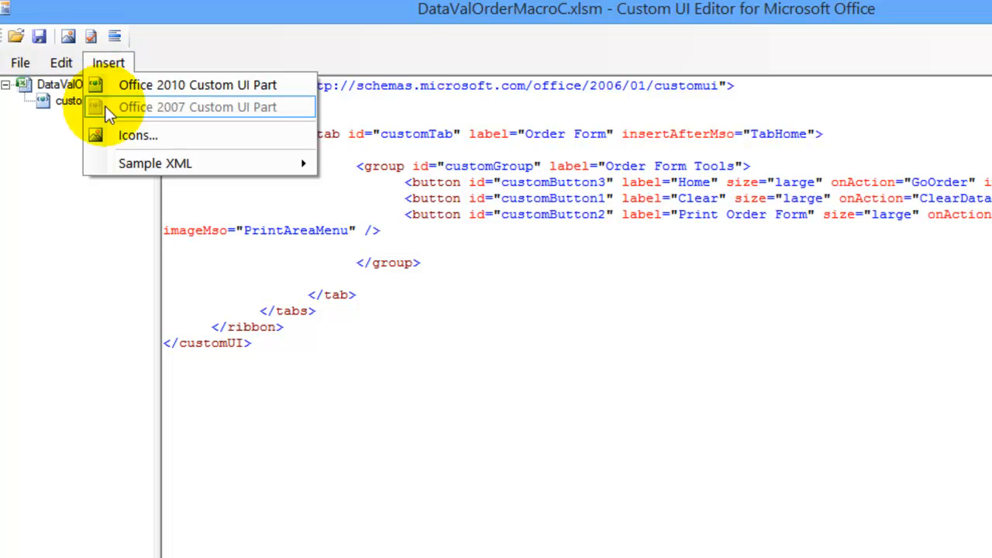
click(138, 135)
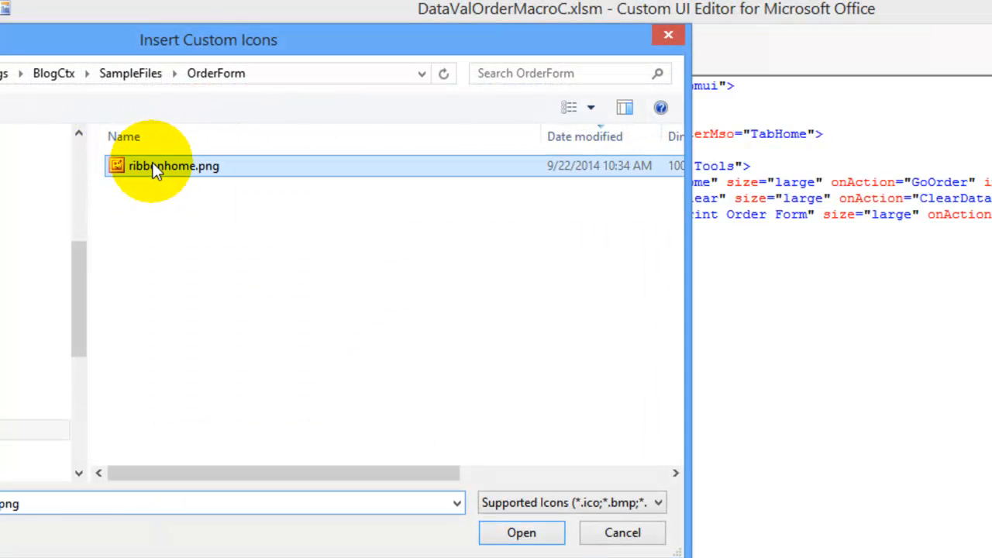
click(521, 534)
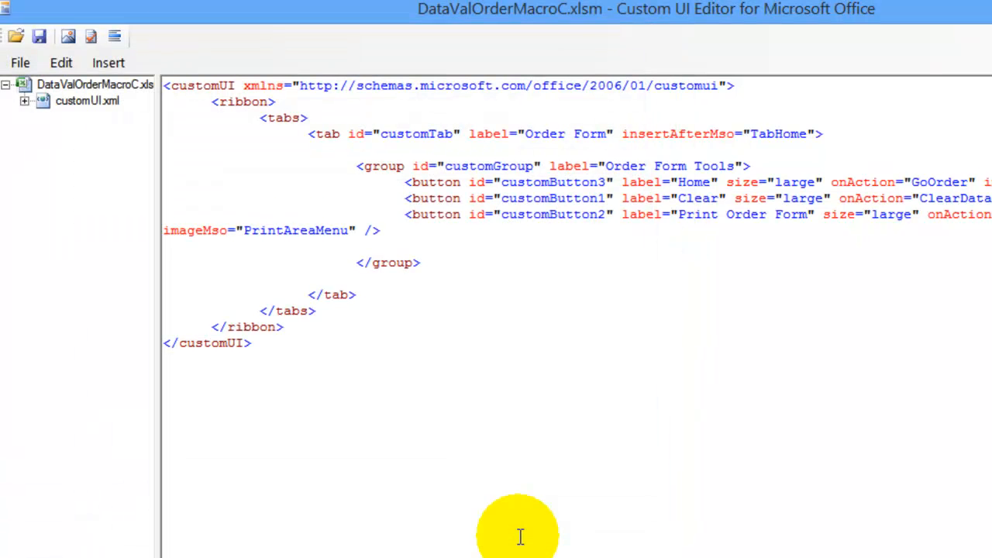
click(93, 83)
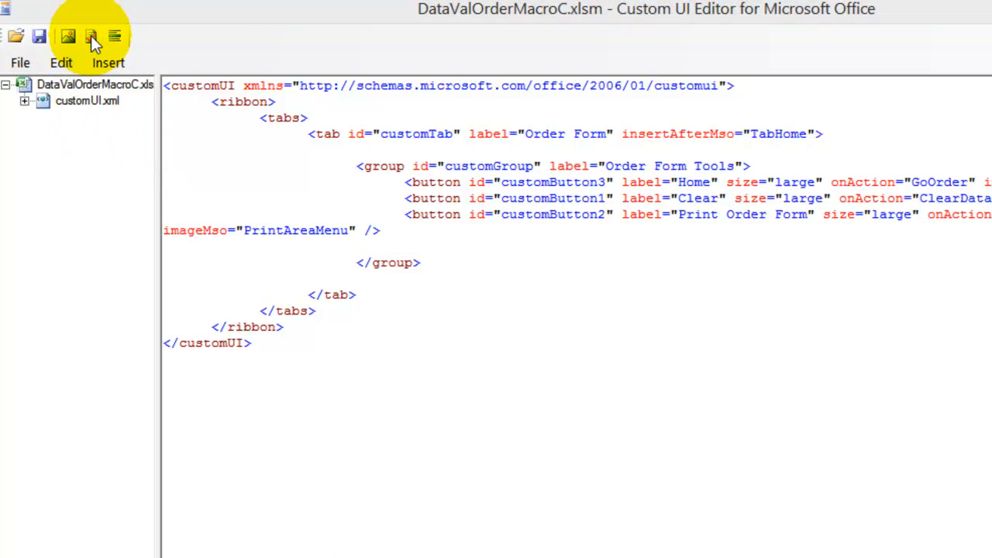
click(90, 37)
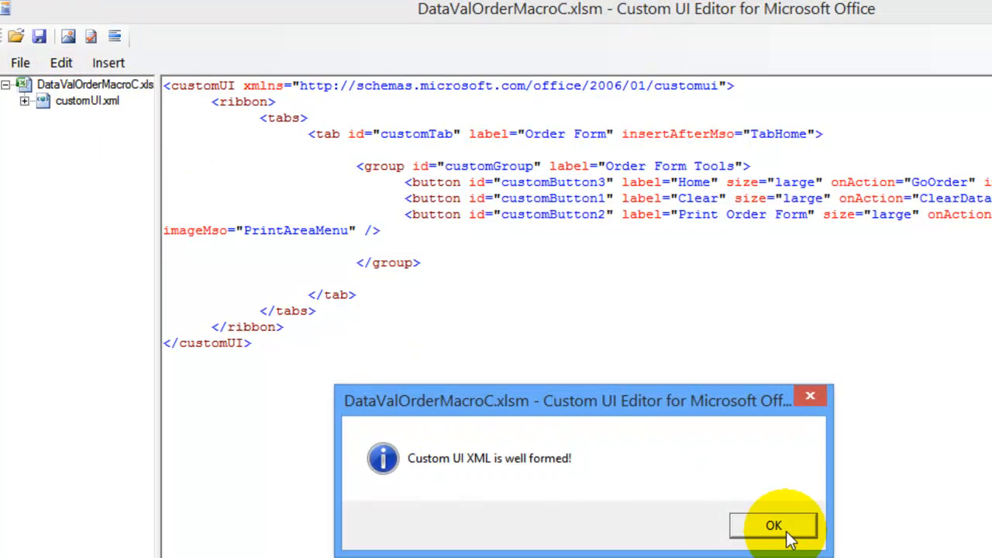
click(773, 526)
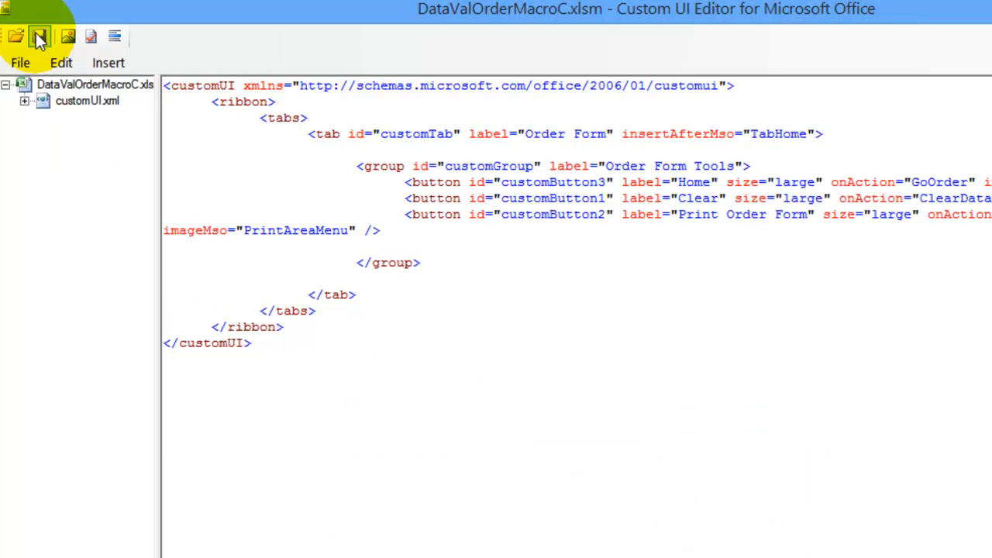
mouse_move(40, 37)
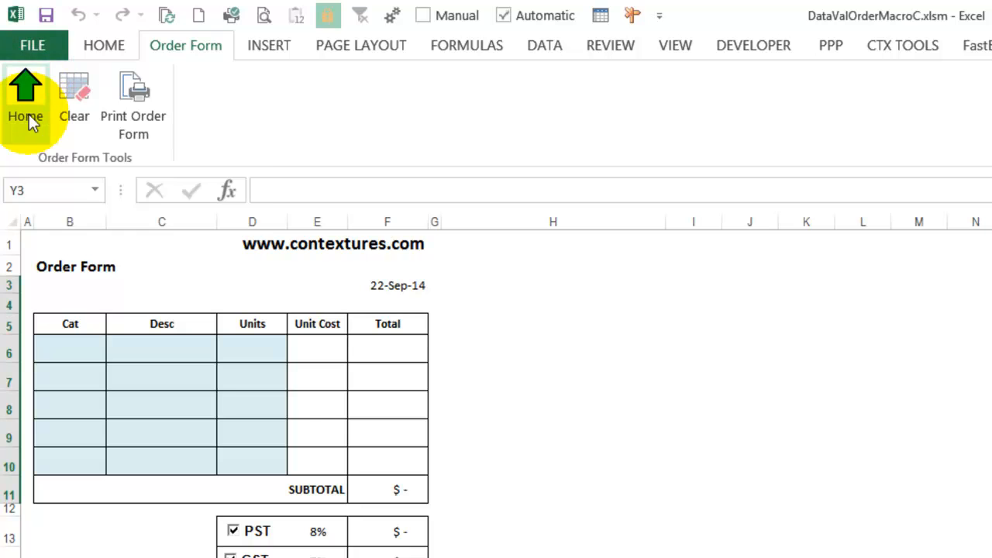
Test the new Home ribbon button, returning from the Products sheet to OrderForm
click(25, 89)
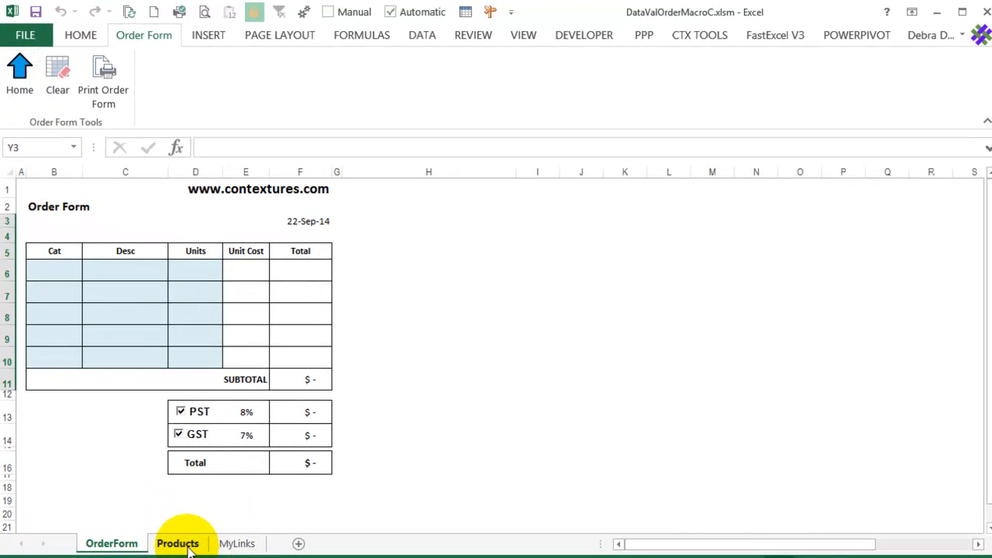
click(177, 543)
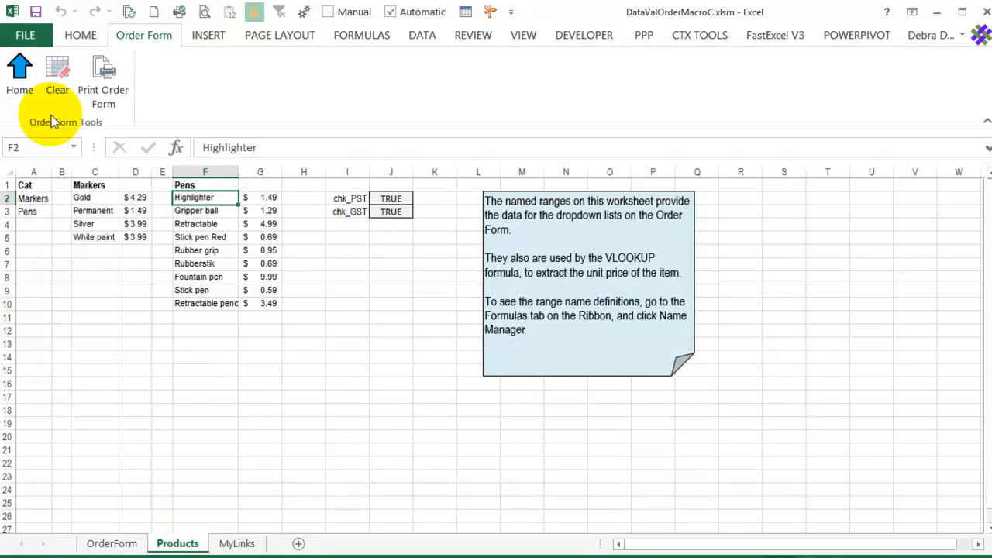
click(112, 543)
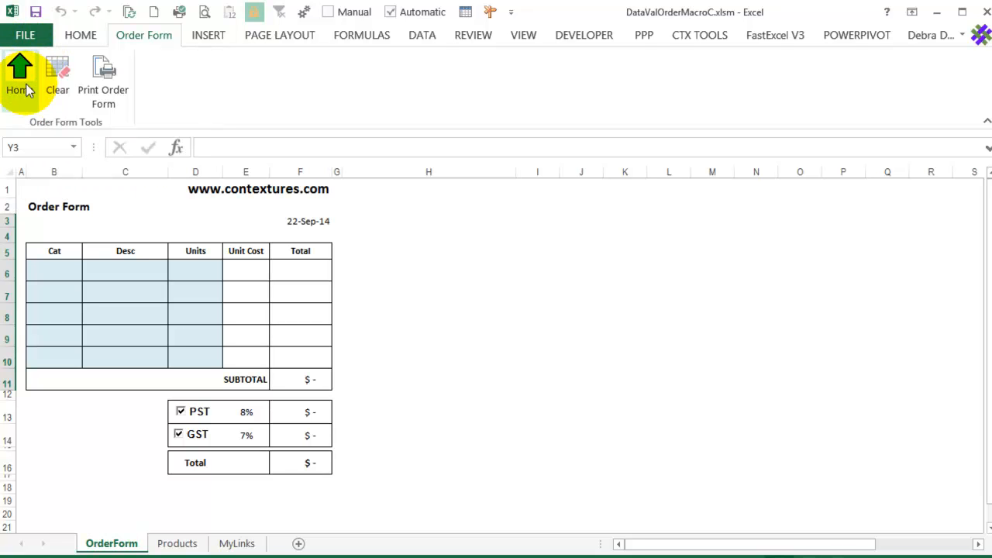
click(19, 74)
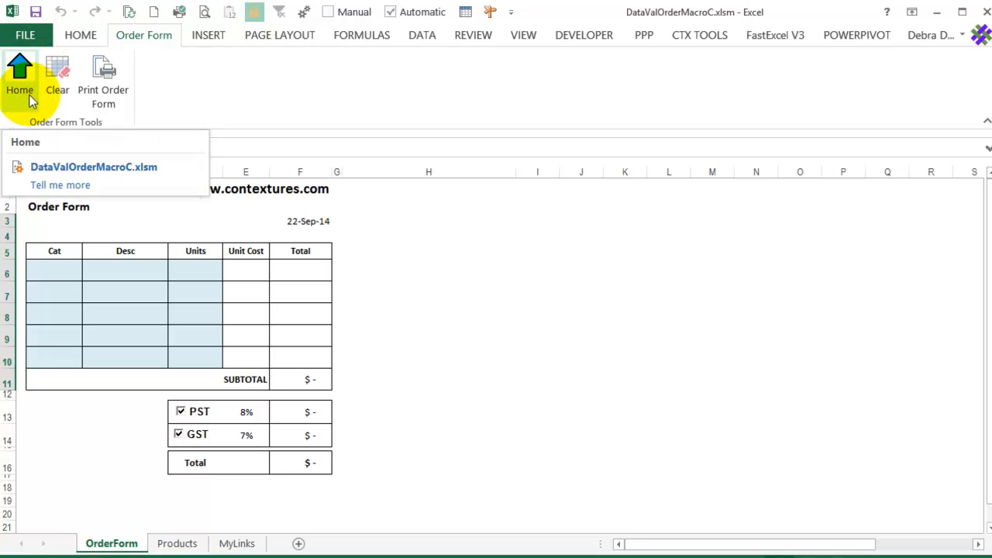